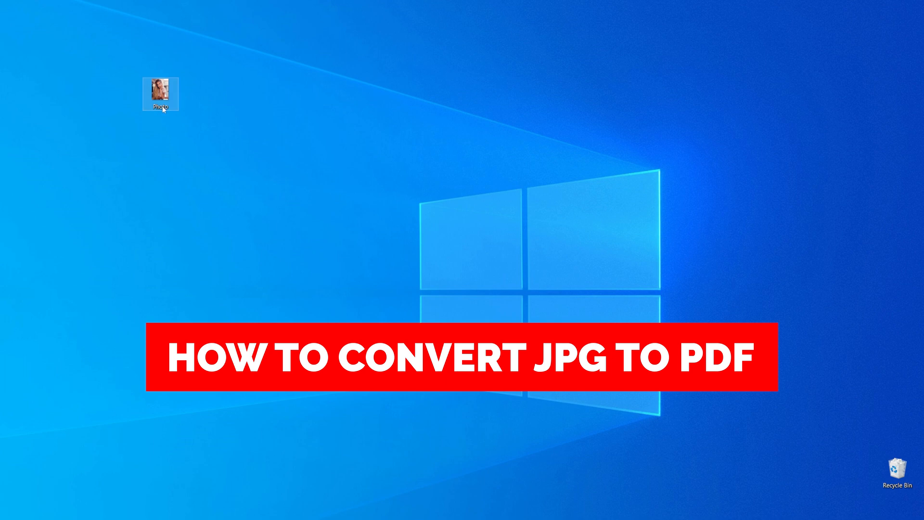
# - Reposition the Photo icon further left and slightly lower on the desktop
pyautogui.moveTo(161, 94); pyautogui.dragTo(85, 94)
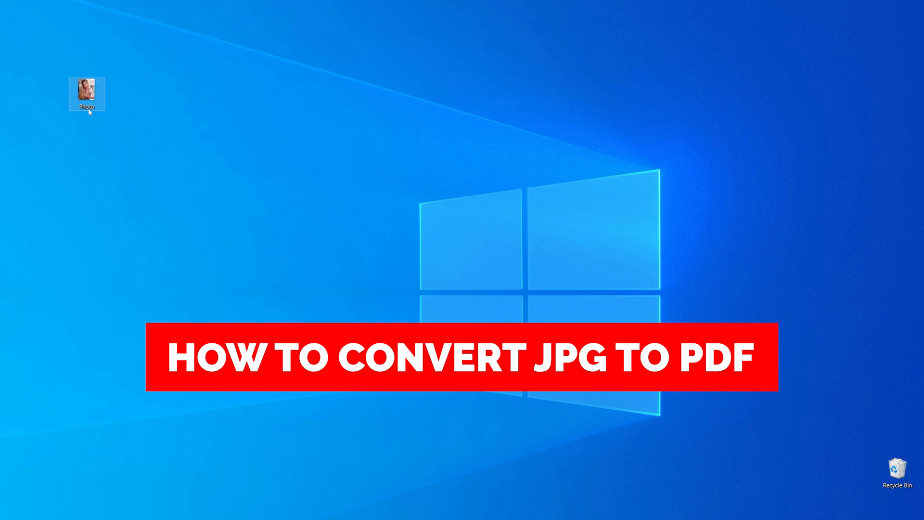
pyautogui.moveTo(86, 93)
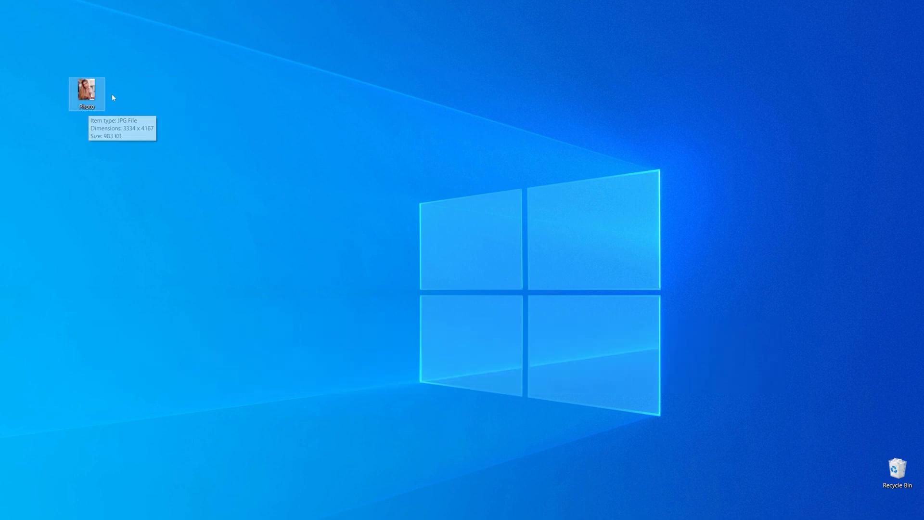
pyautogui.moveTo(104, 99)
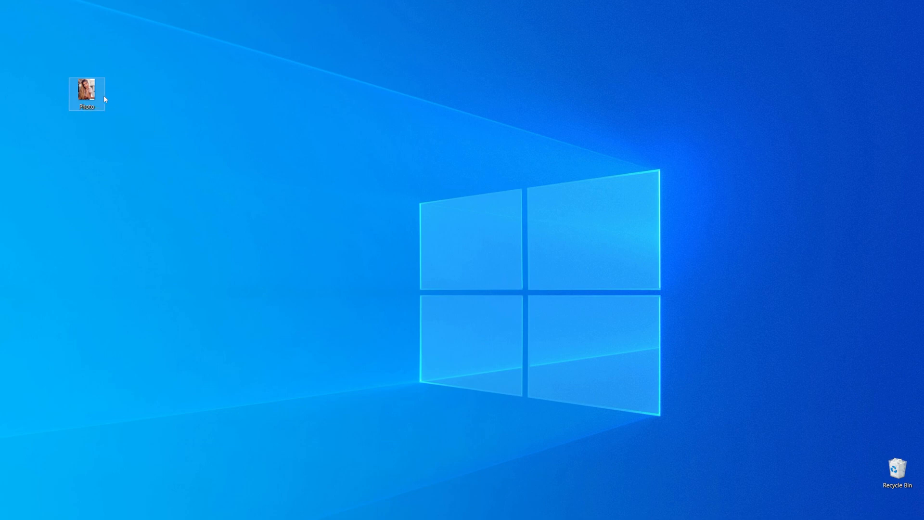
pyautogui.moveTo(86, 93); pyautogui.dragTo(161, 140)
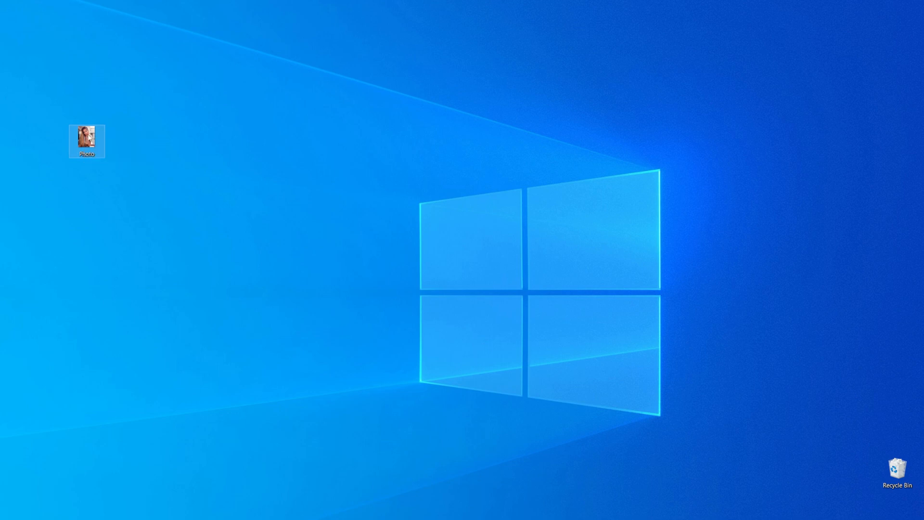
# - View the Photo file's properties confirming it is a JPG image
pyautogui.rightClick(85, 140)
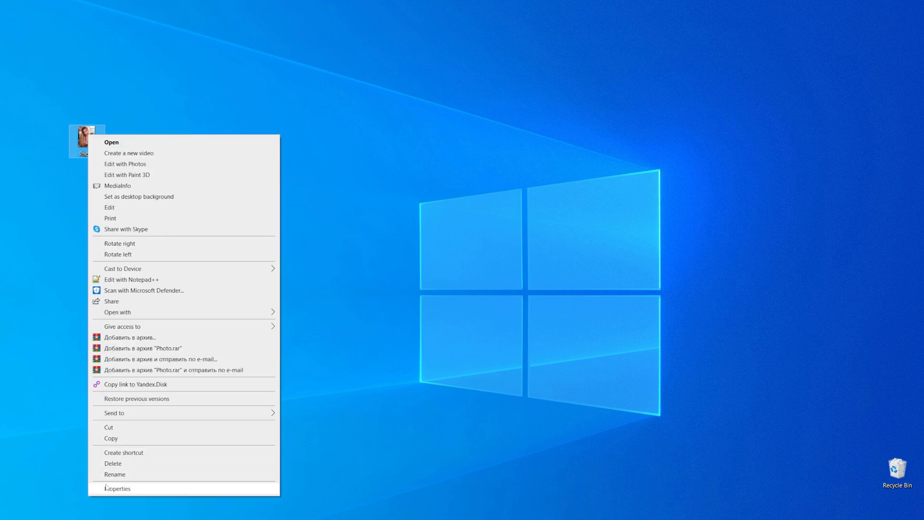
pyautogui.click(116, 488)
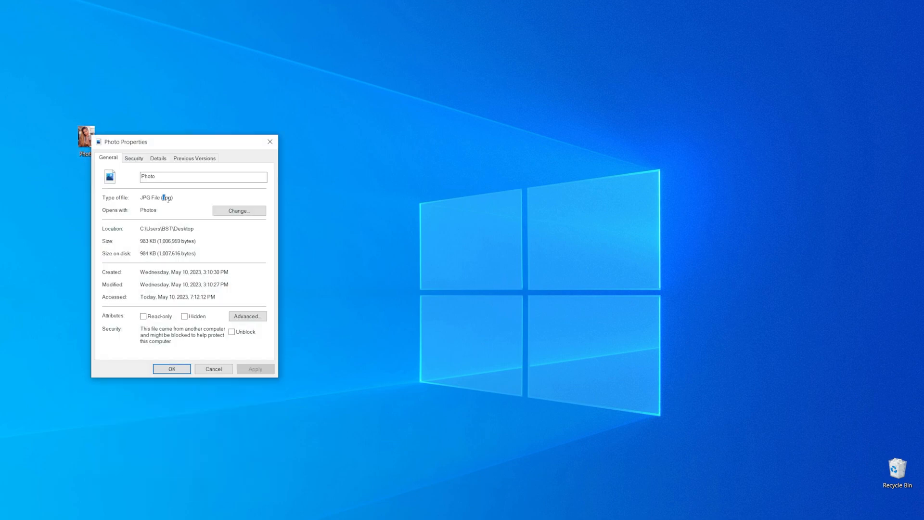
pyautogui.click(171, 368)
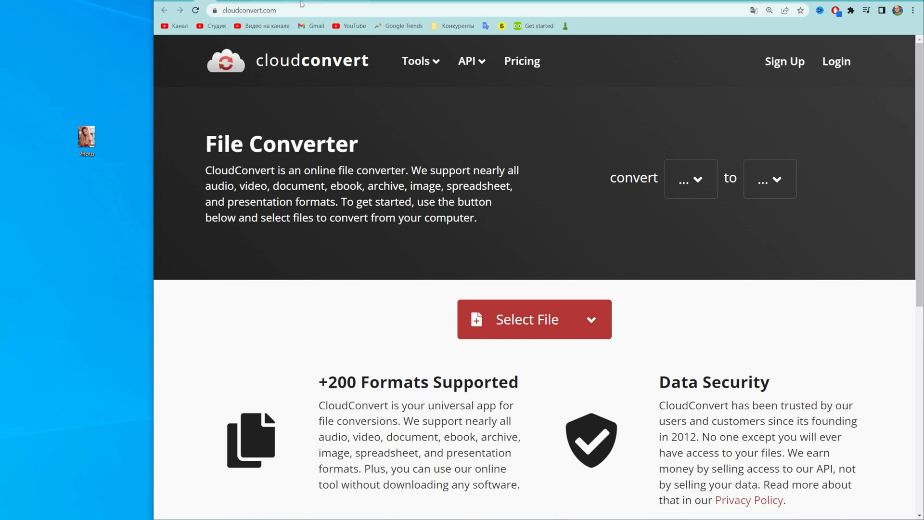
pyautogui.moveTo(267, 110)
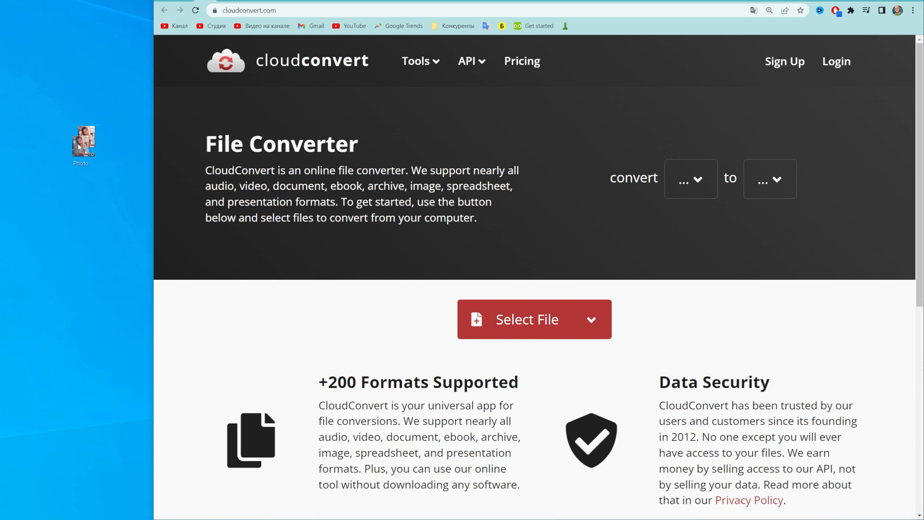
# - Upload Photo.jpg by dropping it onto CloudConvert's Select File area
pyautogui.moveTo(81, 141); pyautogui.dragTo(525, 322)
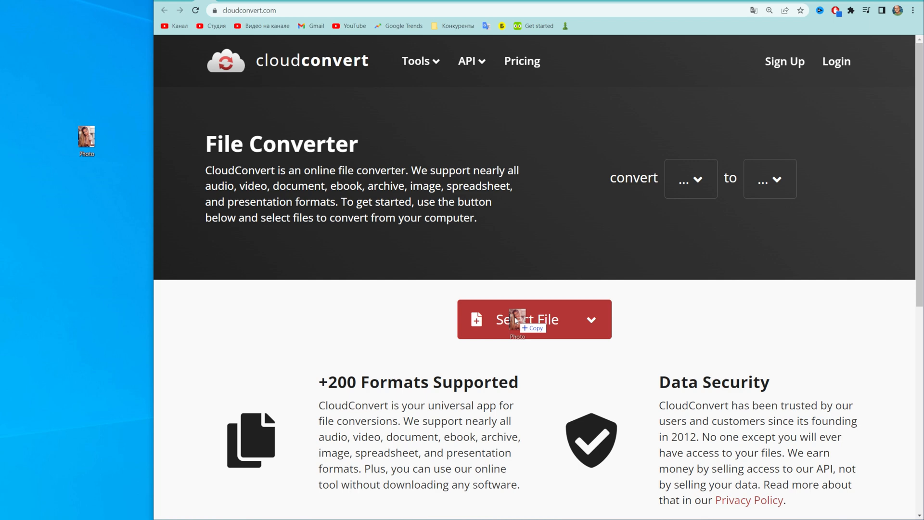
pyautogui.click(527, 319)
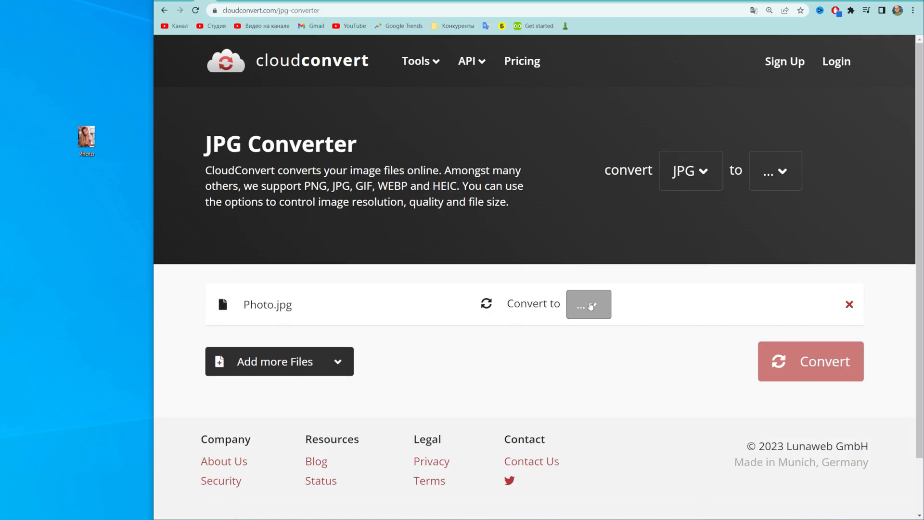
# - Choose PDF as the output format for Photo.jpg and start the conversion
pyautogui.click(588, 304)
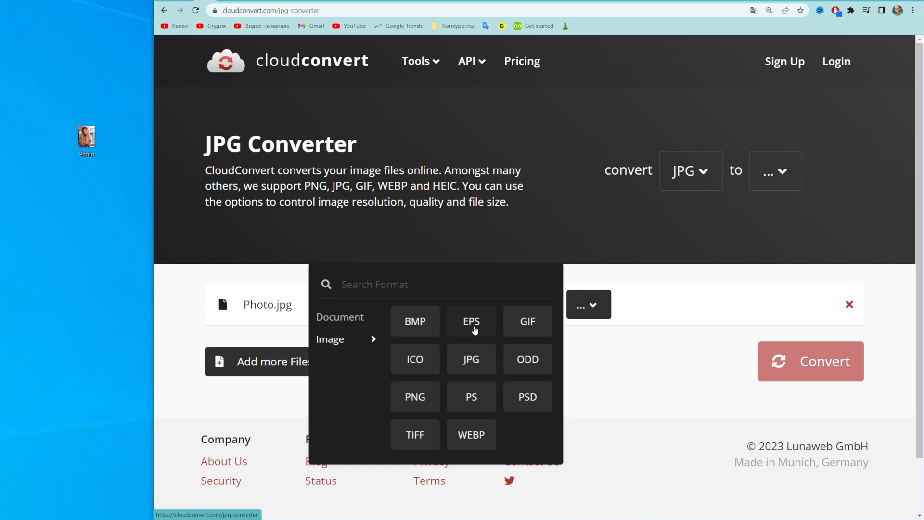
pyautogui.write('p')
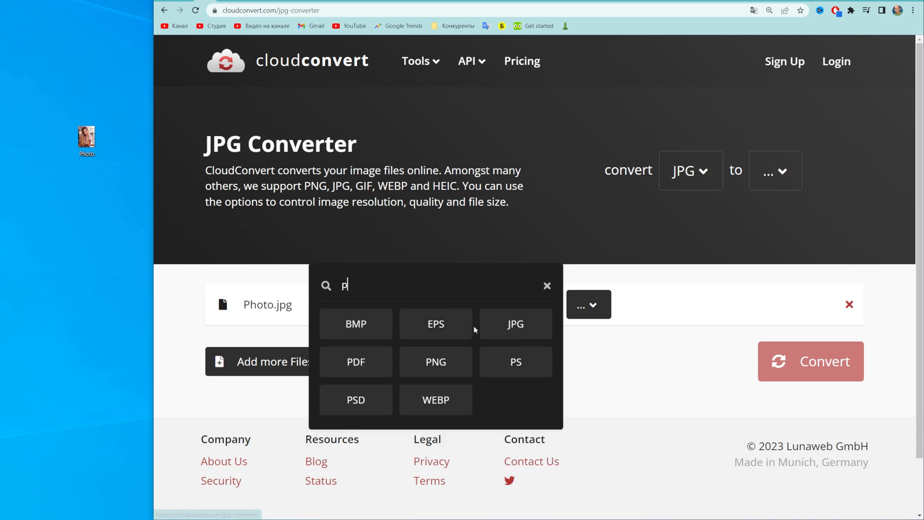
pyautogui.click(356, 361)
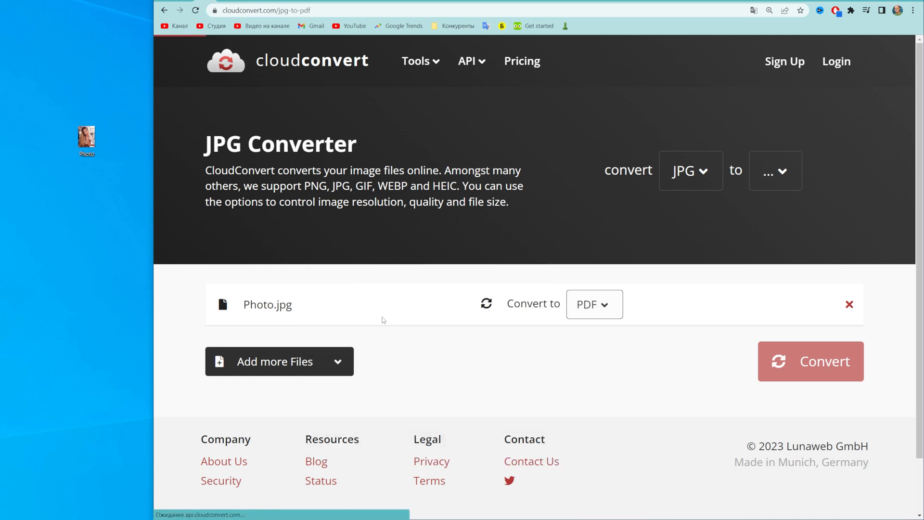
pyautogui.click(810, 361)
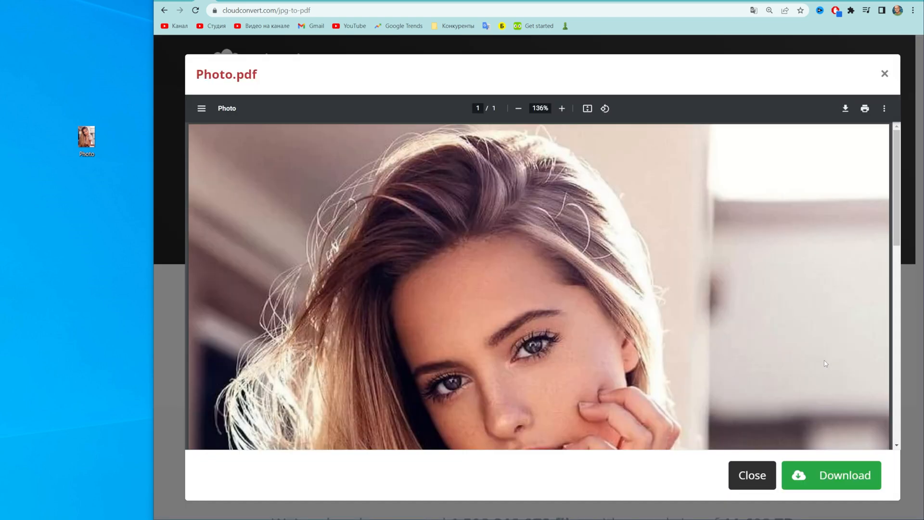
# - Download the converted Photo.pdf from the preview dialog
pyautogui.scroll(-3)
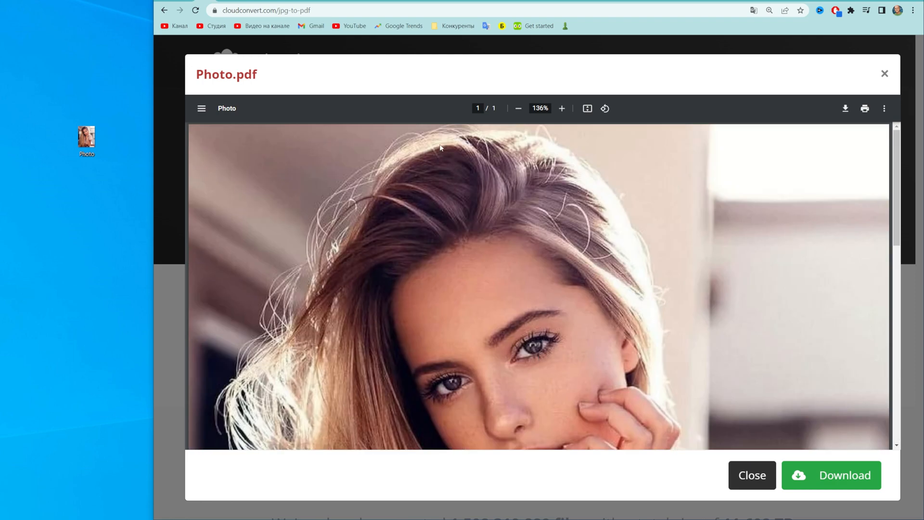
pyautogui.doubleClick(245, 74)
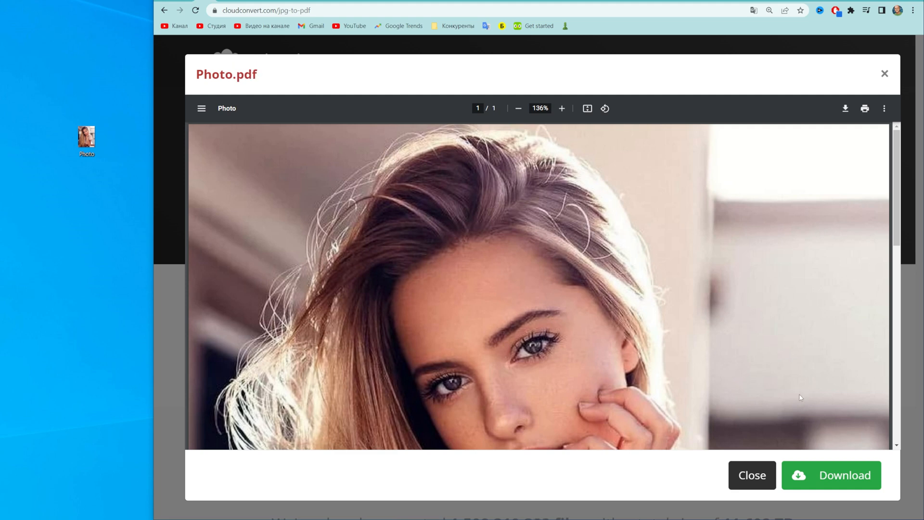
pyautogui.click(831, 475)
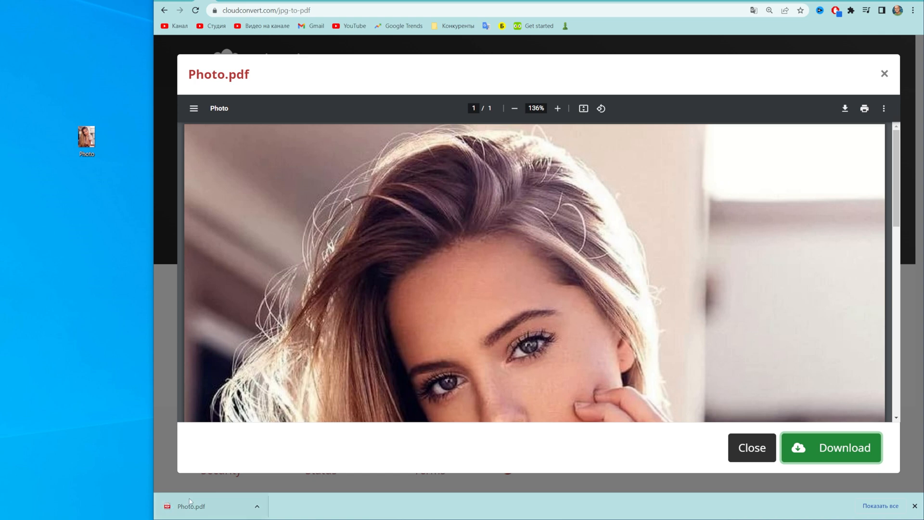
# - Drop the downloaded Photo.pdf onto the desktop below the original photo
pyautogui.click(86, 136)
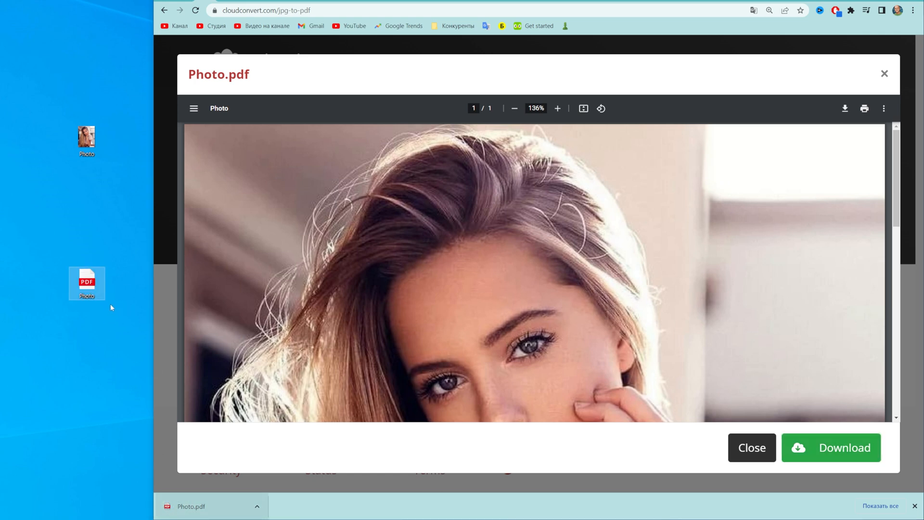
pyautogui.moveTo(107, 169)
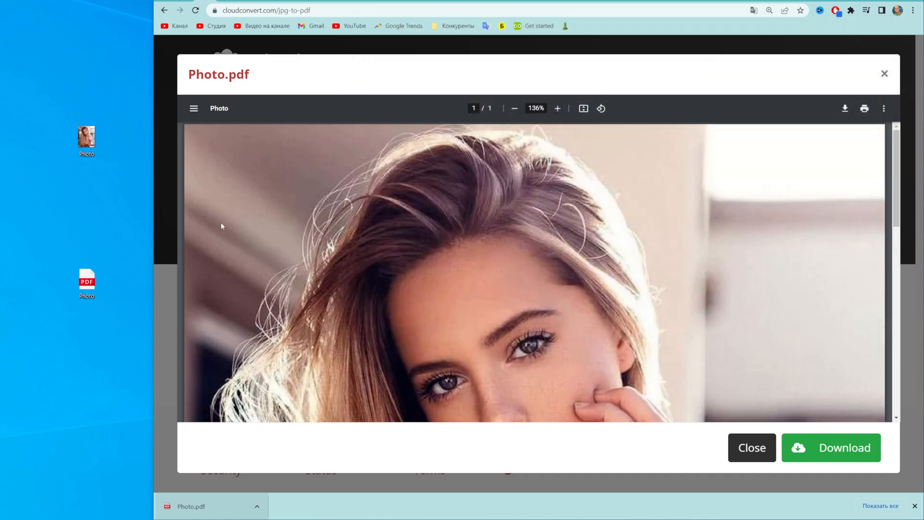
pyautogui.scroll(-3)
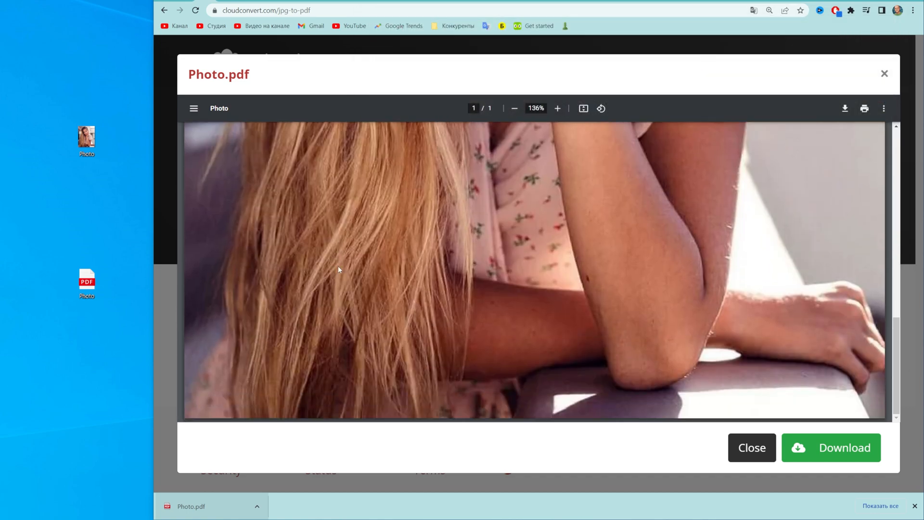